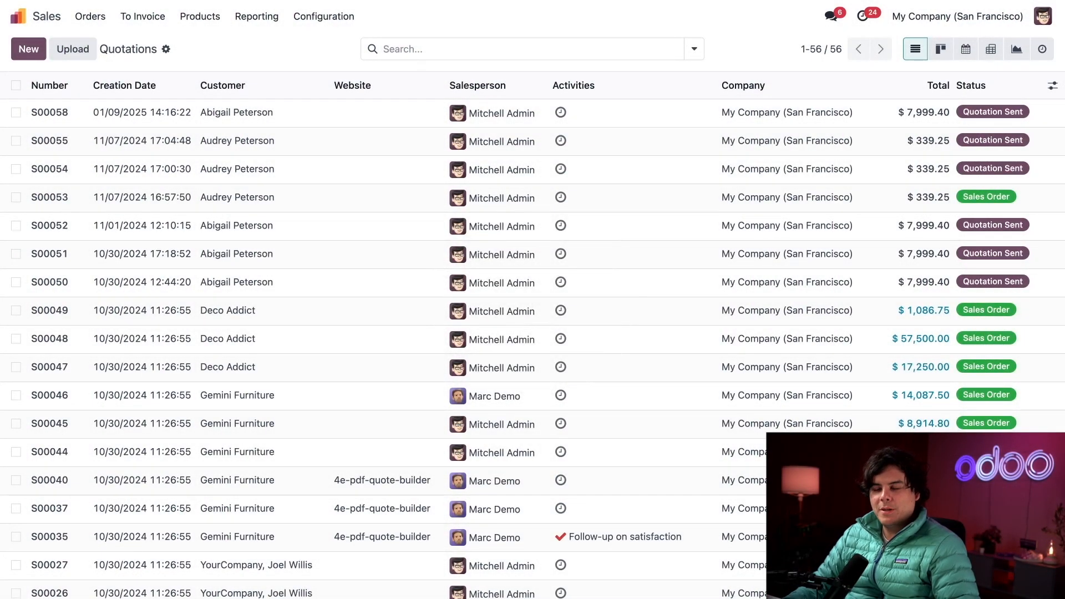
# Step: Create a quotation for Anita Oliver with an Acoustic Bloc Screens line at $295.00
pyautogui.click(28, 48)
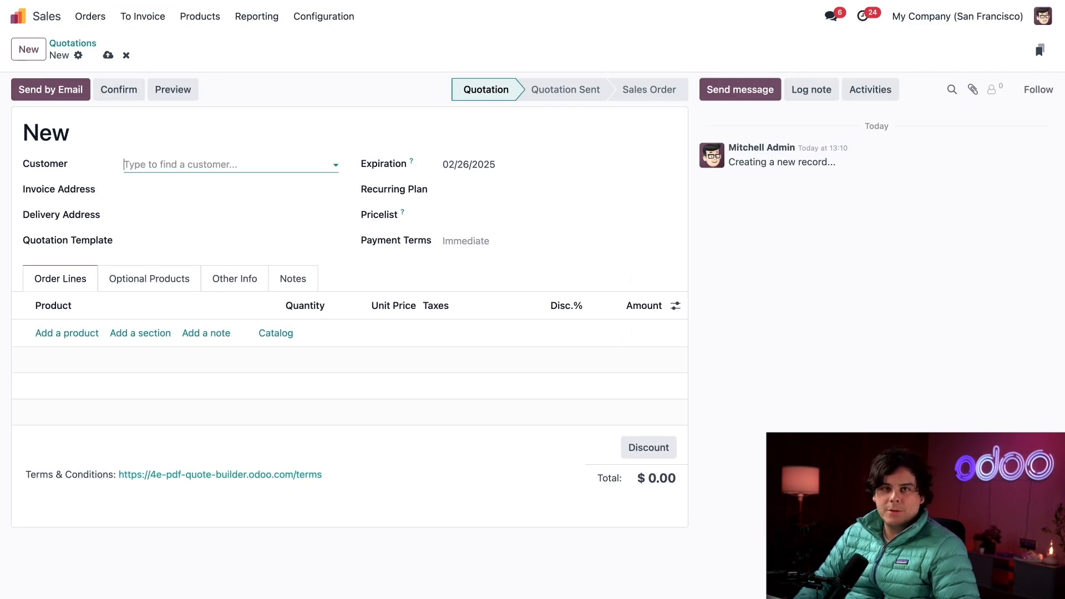
pyautogui.write('ani')
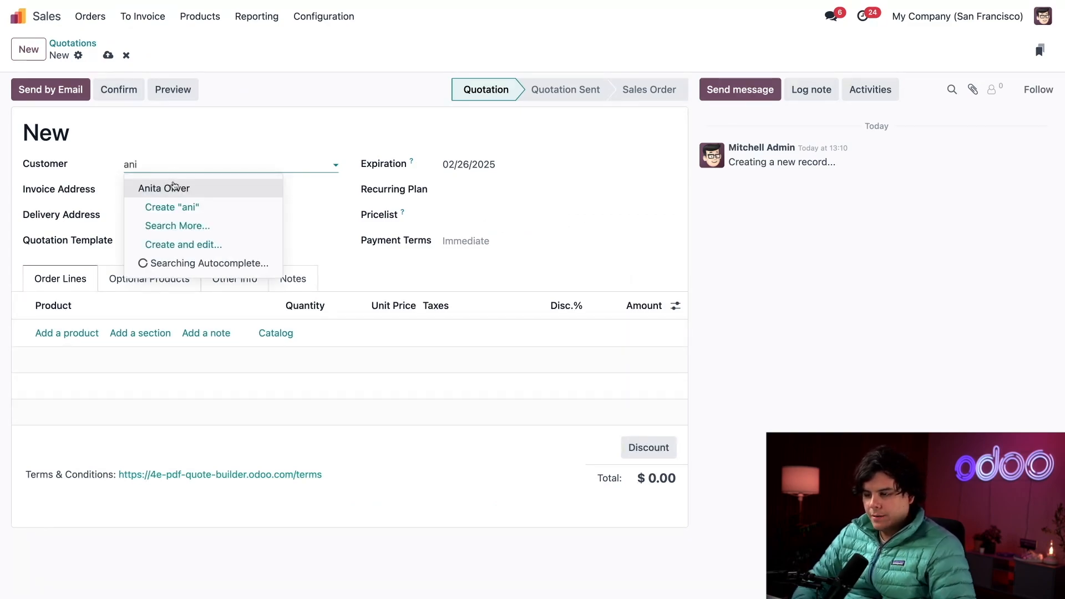
pyautogui.click(163, 188)
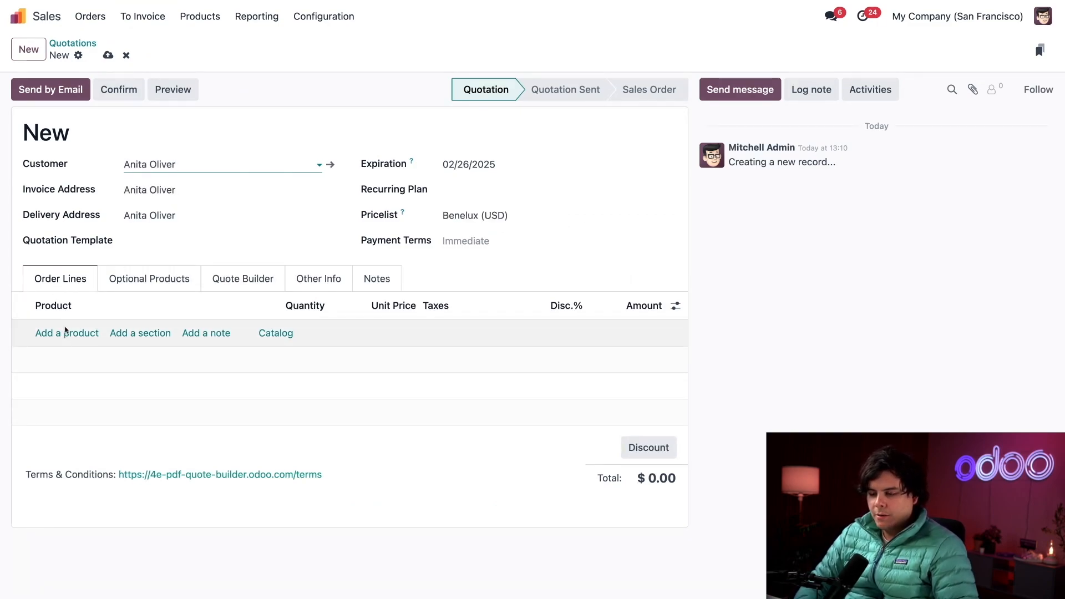
pyautogui.click(66, 333)
pyautogui.write('Acoustic Bloc Screens')
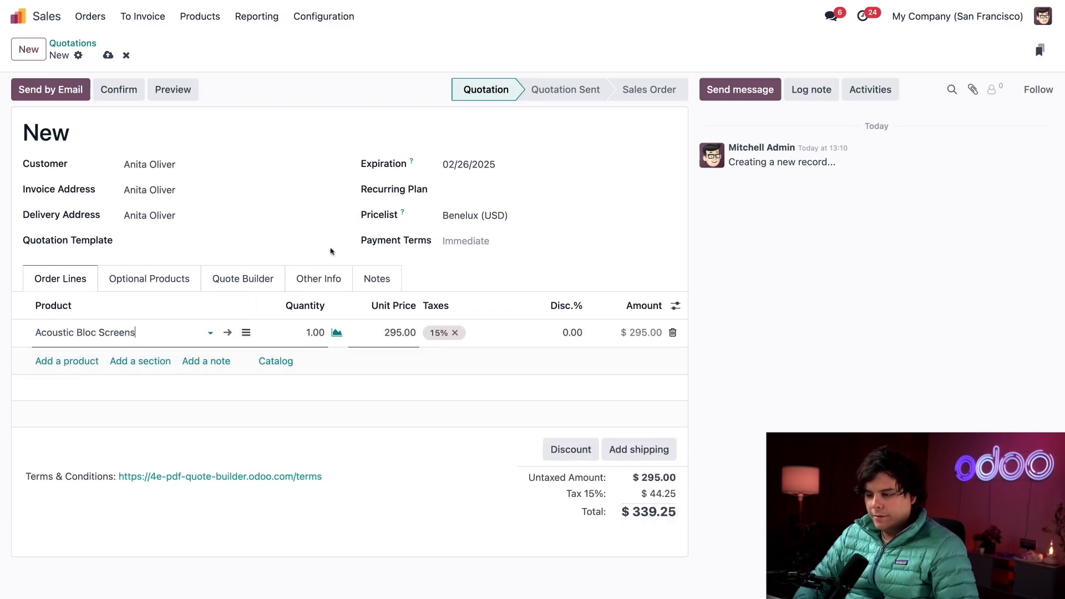
# Step: Open the Acoustic Bloc Screens product record from its order line and view its Documents
pyautogui.click(493, 287)
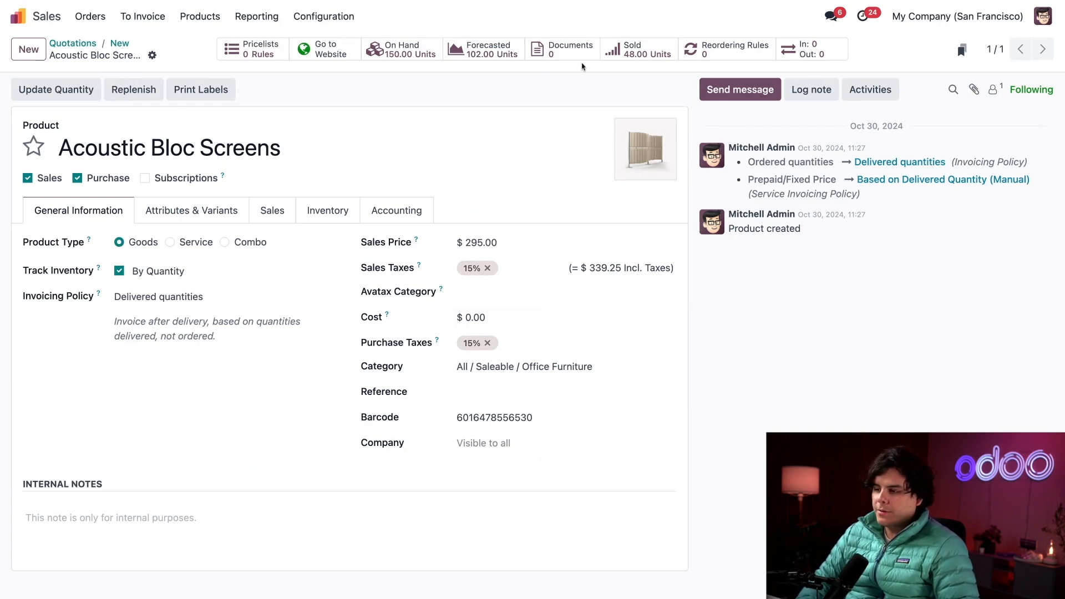
pyautogui.click(569, 49)
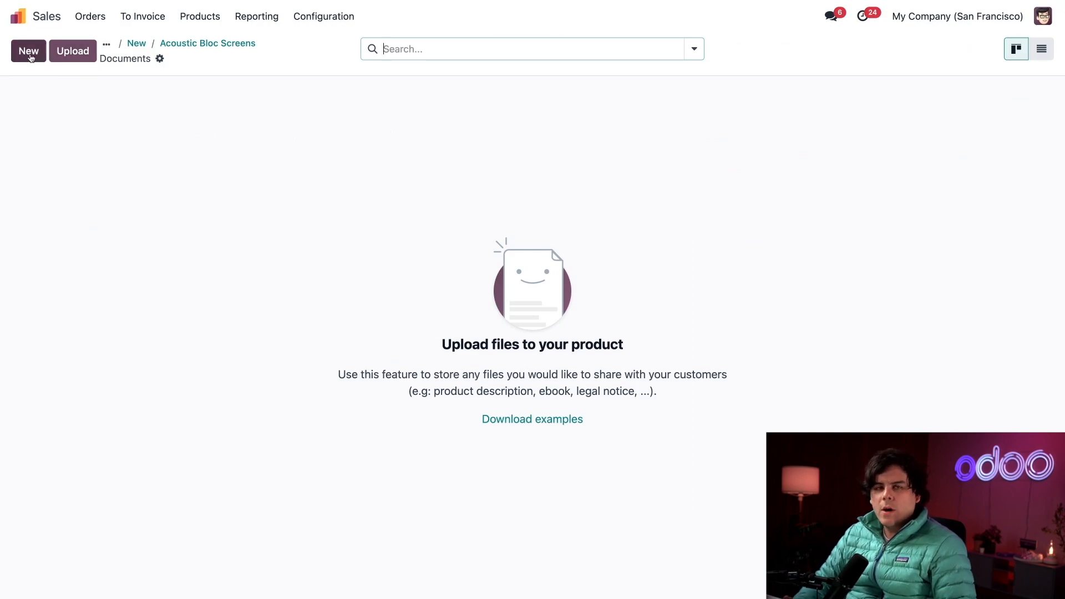
# Step: Start a new document for Acoustic Bloc Screens, keeping its type as File
pyautogui.click(27, 51)
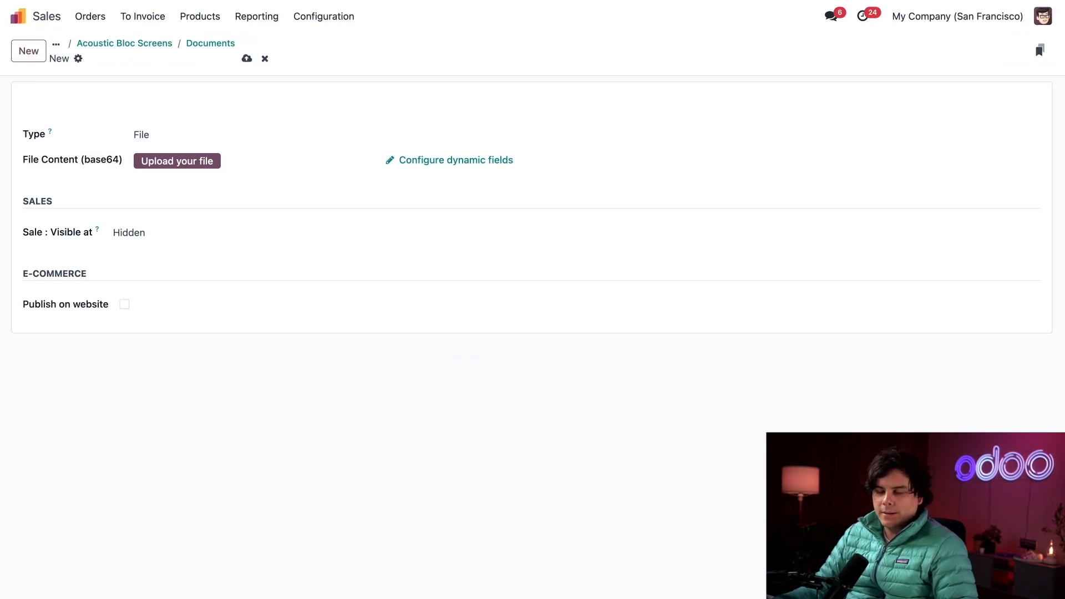
pyautogui.moveTo(112, 133)
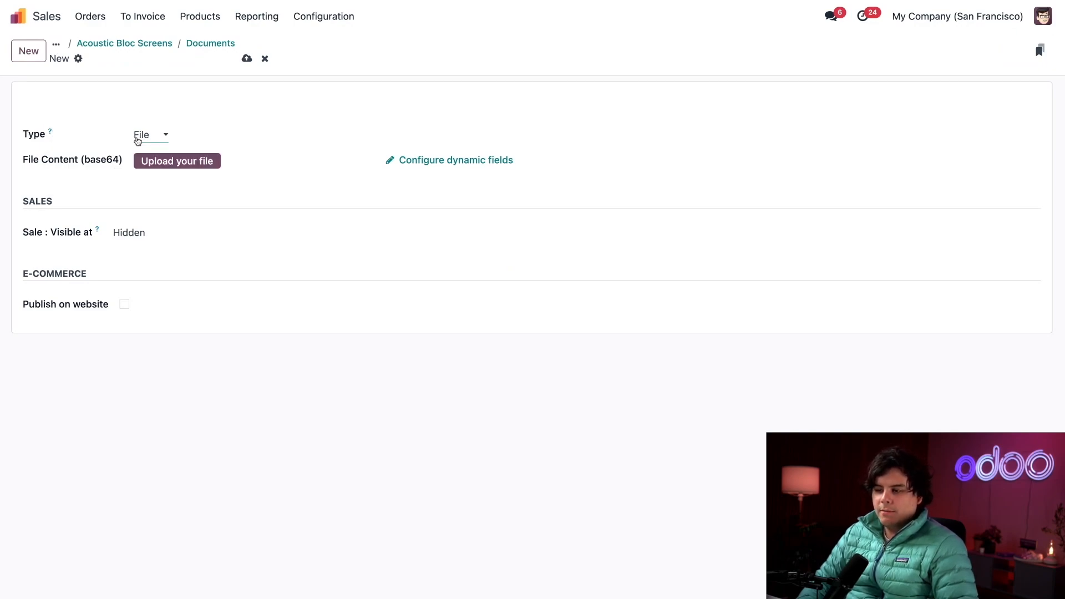
pyautogui.click(149, 134)
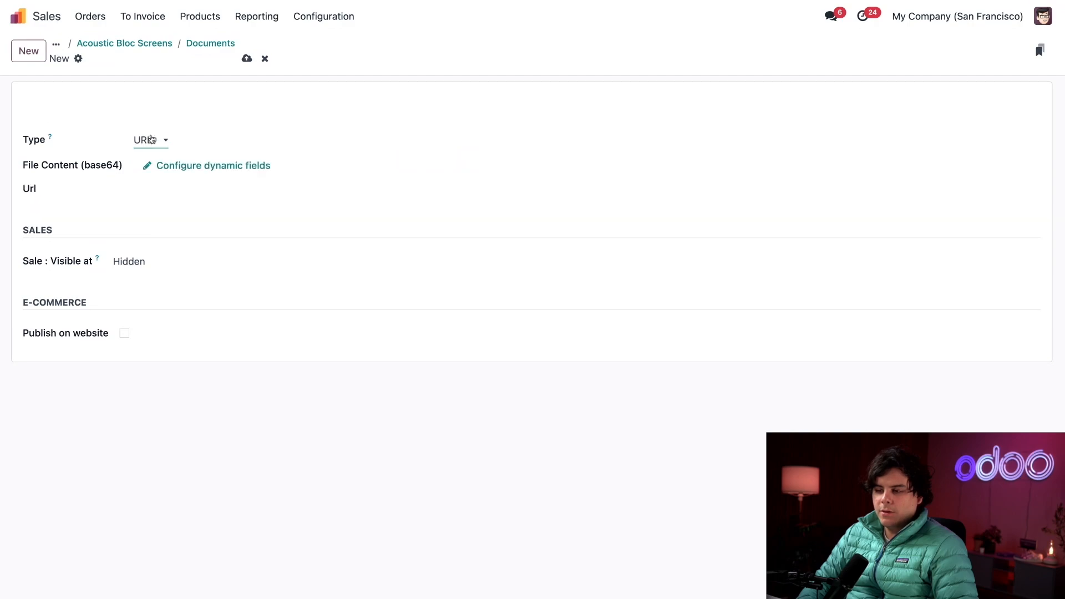
pyautogui.click(149, 139)
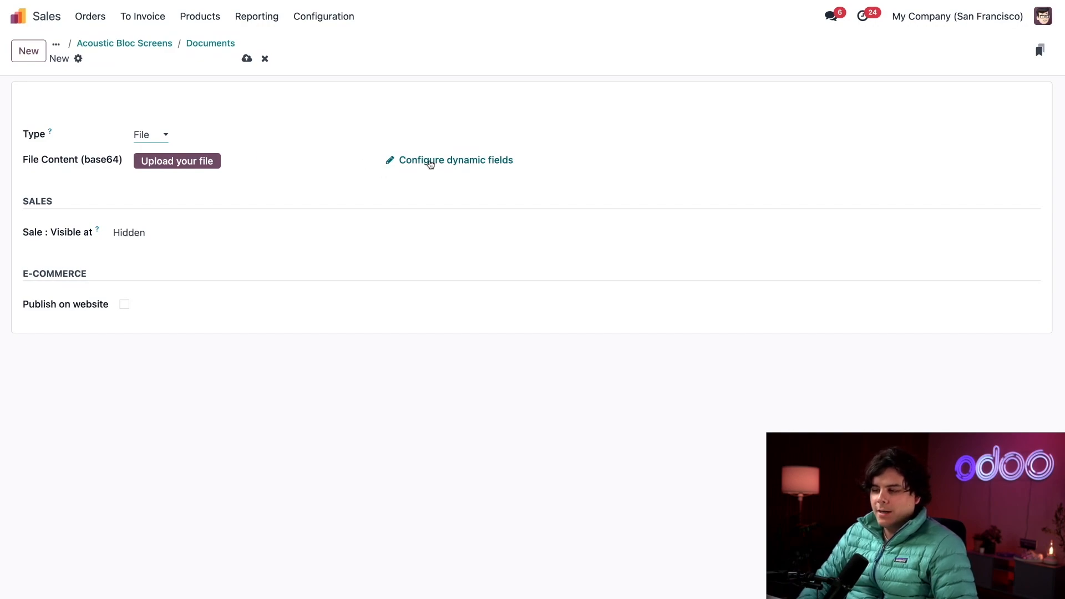
pyautogui.moveTo(448, 160)
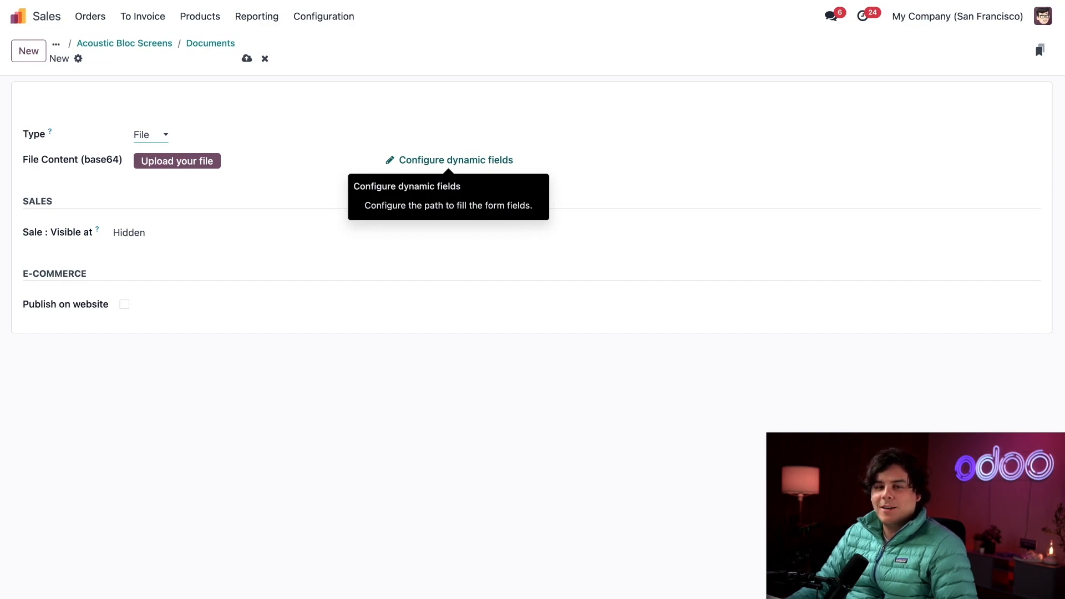
pyautogui.moveTo(332, 160)
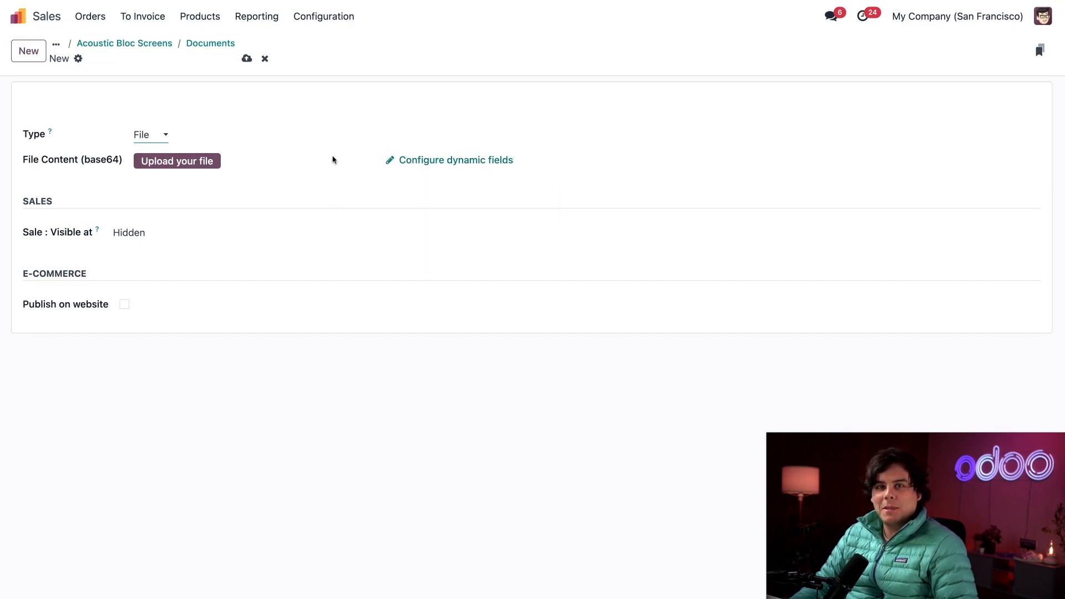
pyautogui.moveTo(290, 190)
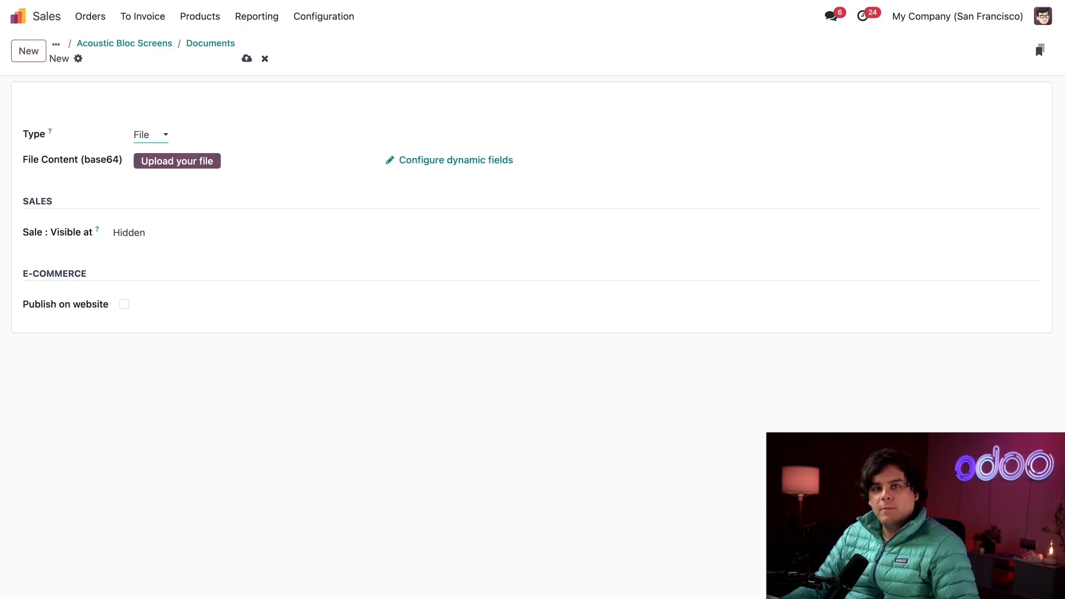
# Step: Make the new document visible inside the quote PDF and publish it on the website
pyautogui.click(157, 233)
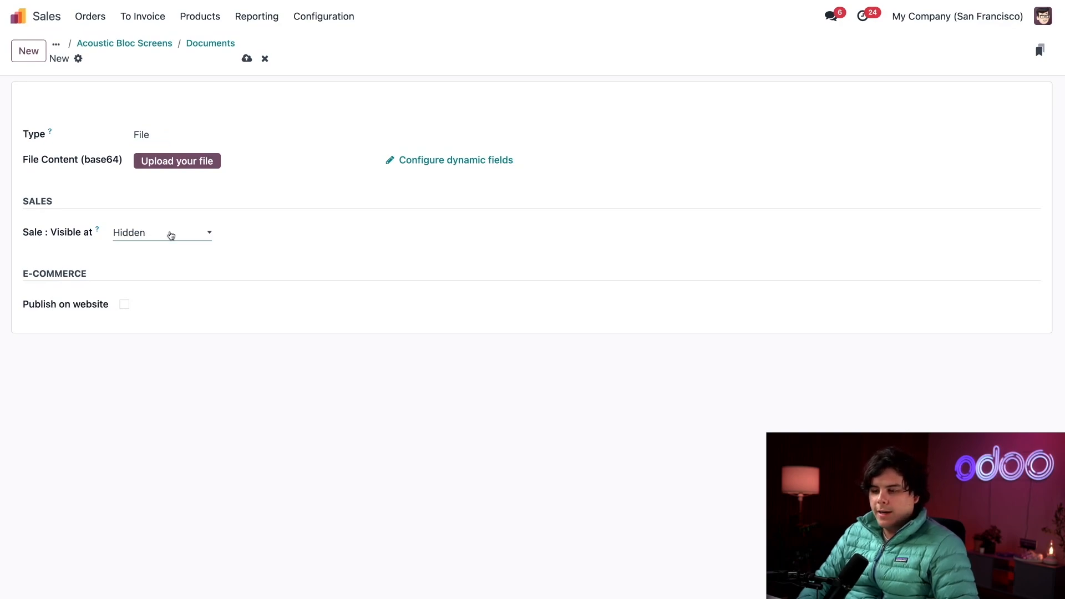
pyautogui.click(162, 232)
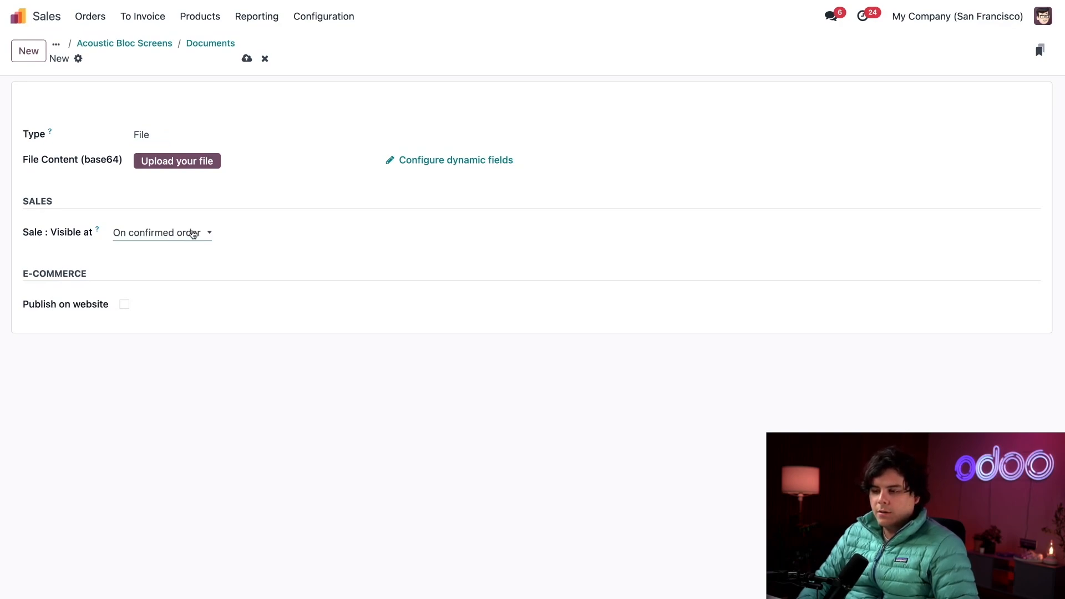
pyautogui.click(161, 232)
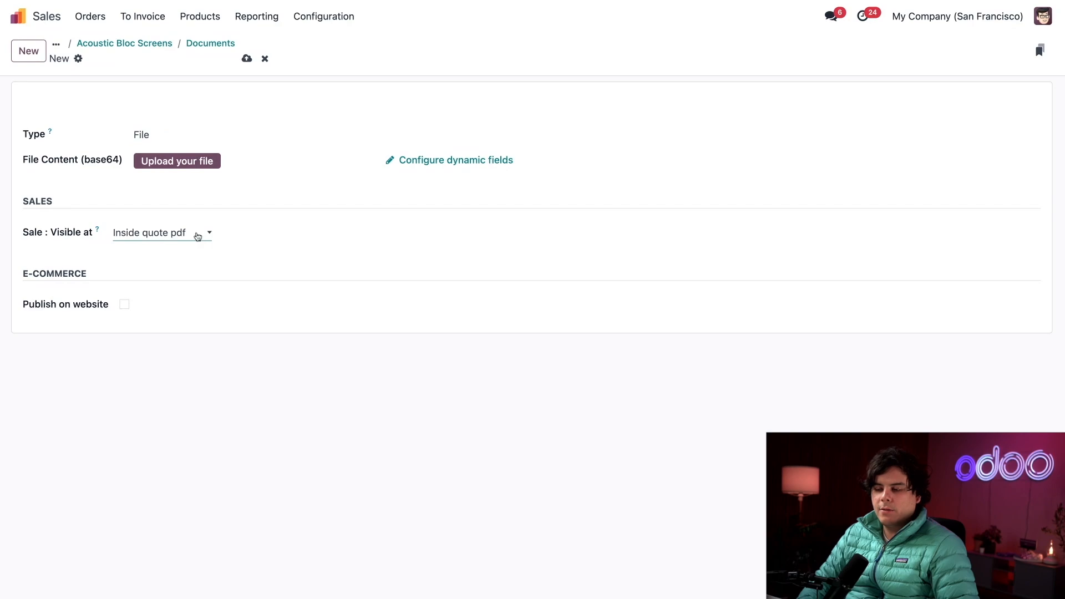
pyautogui.moveTo(279, 240)
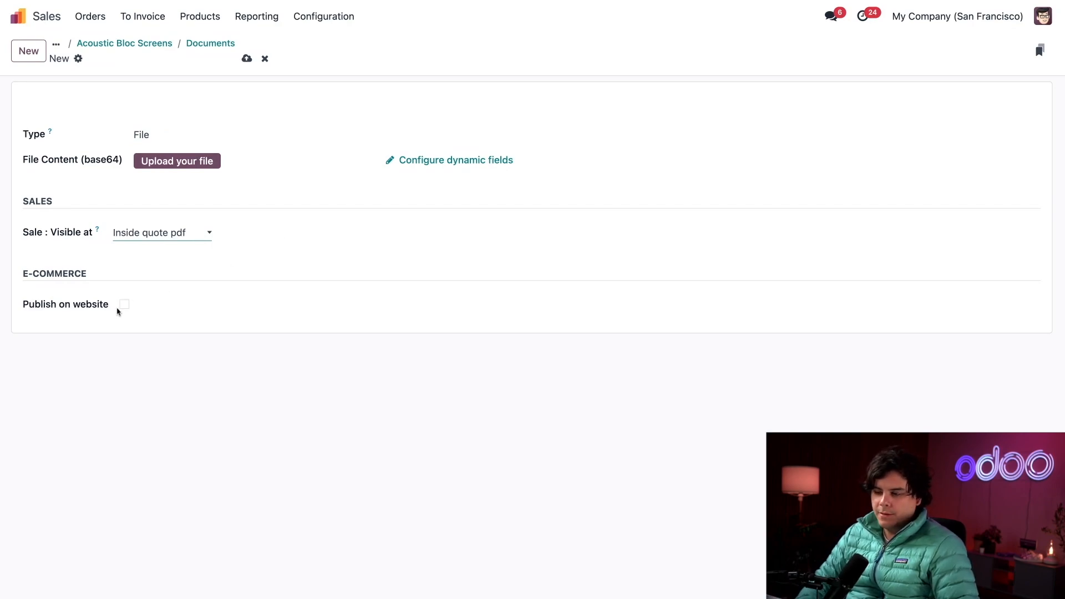
pyautogui.click(123, 305)
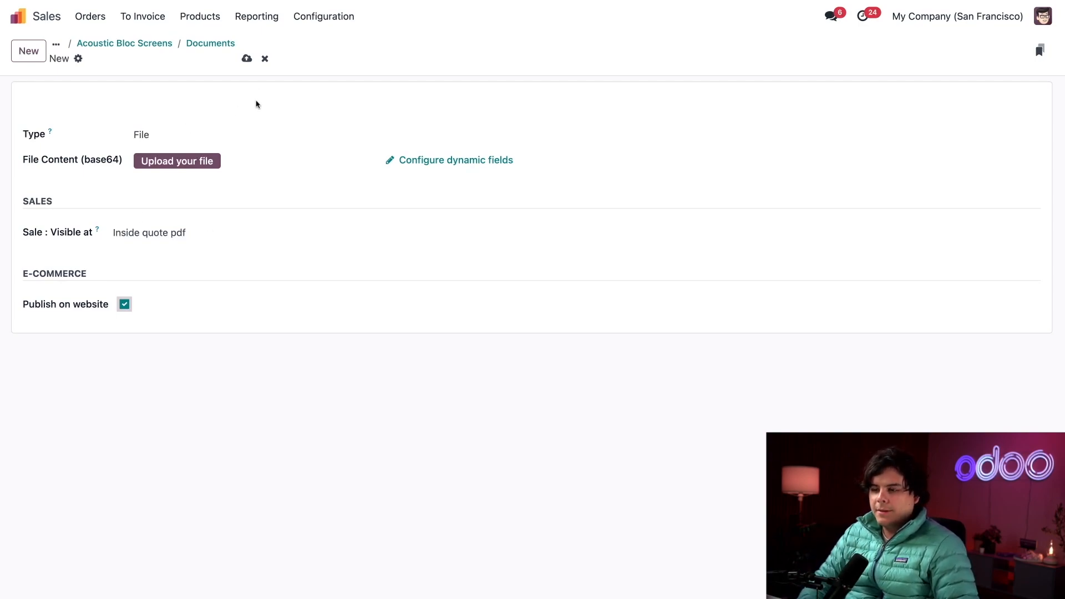
# Step: Discard the unsaved document and upload a PDF file to the Acoustic Bloc Screens product
pyautogui.click(264, 58)
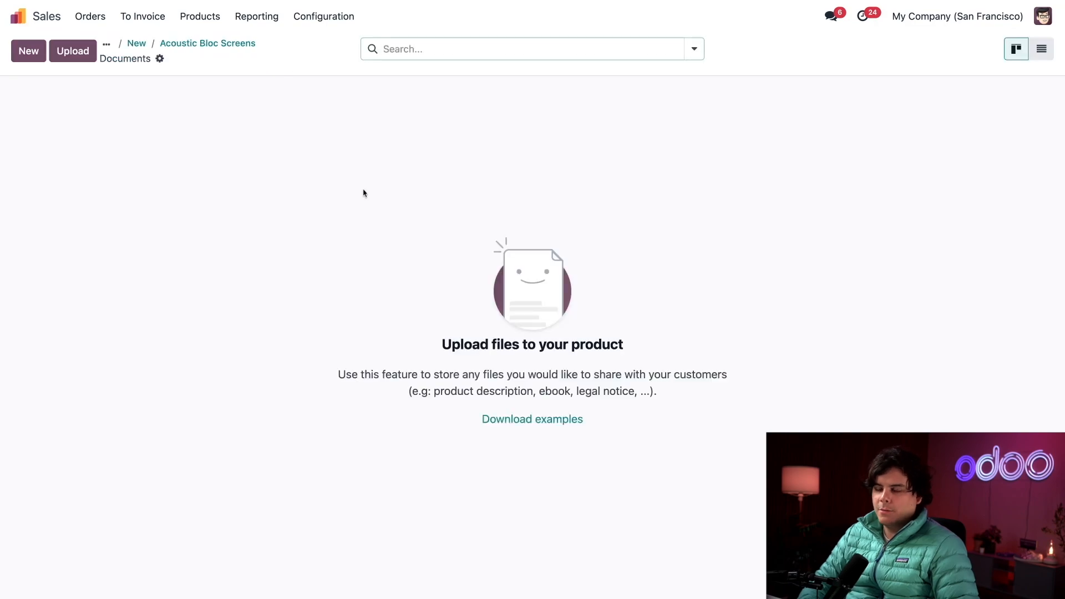
pyautogui.moveTo(298, 215)
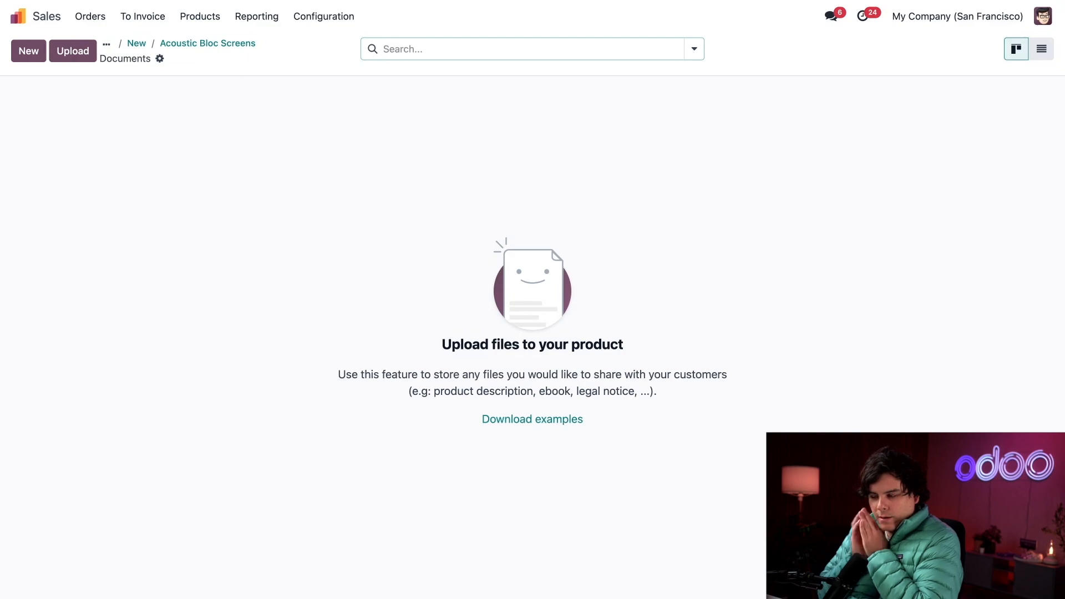
pyautogui.moveTo(125, 116)
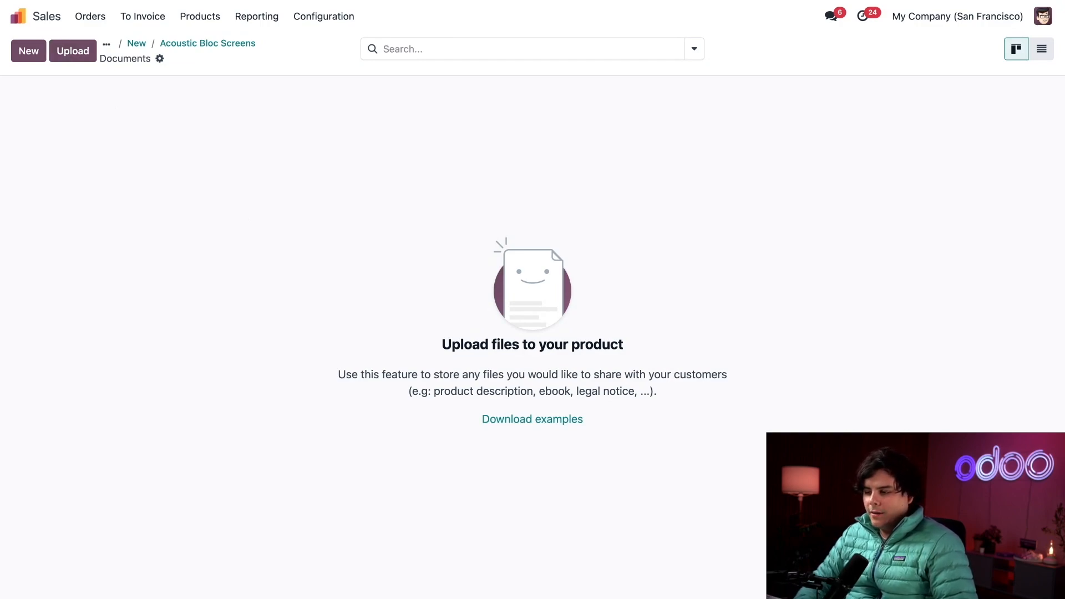
pyautogui.click(73, 51)
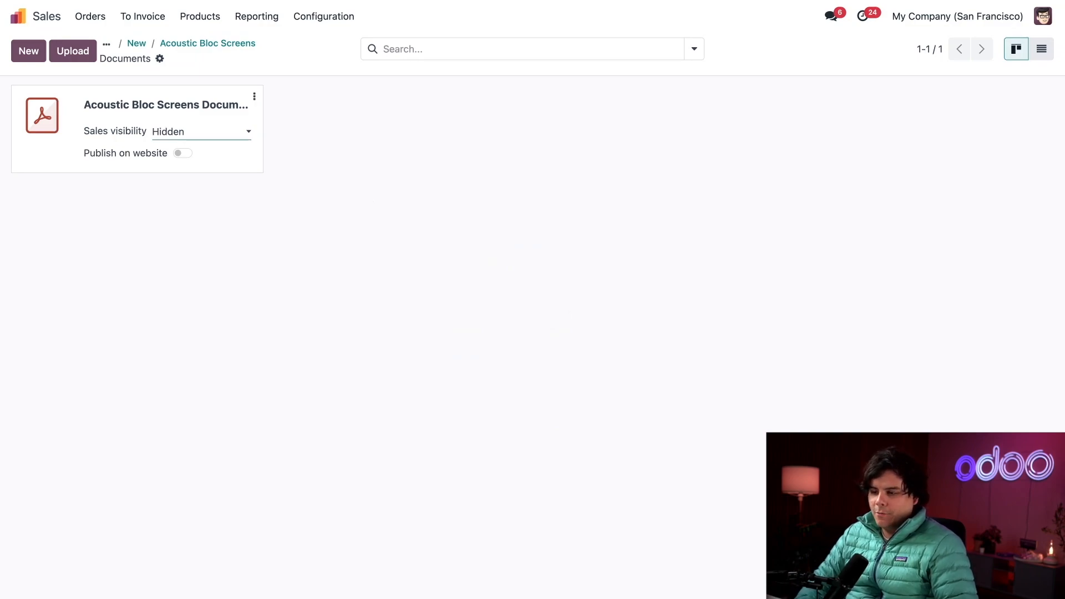
# Step: Set the uploaded PDF's sales visibility to Inside quote pdf and return to quotation S00062
pyautogui.click(200, 131)
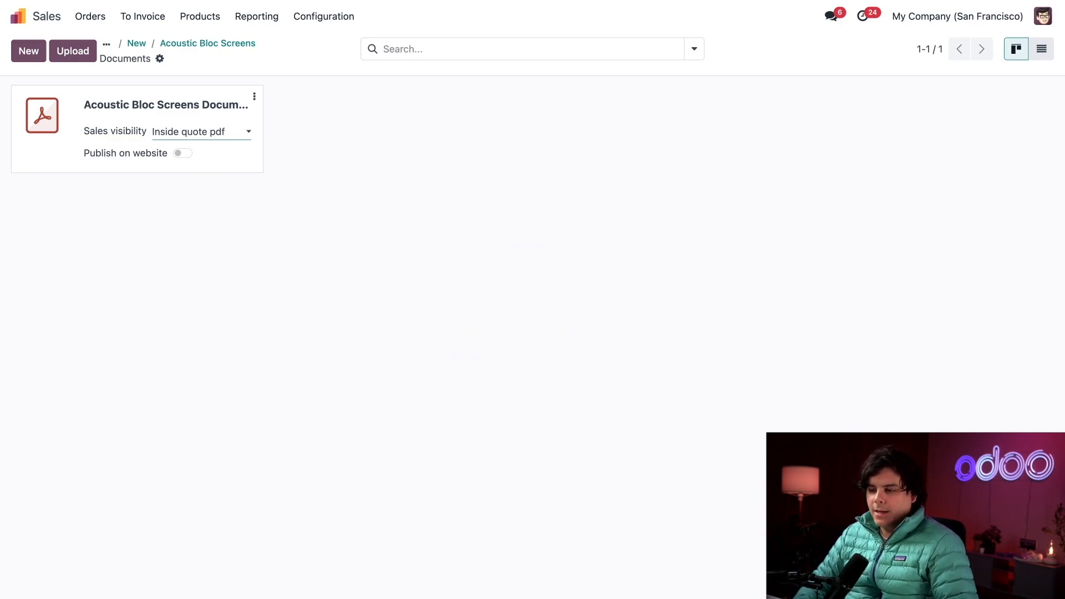
pyautogui.click(182, 153)
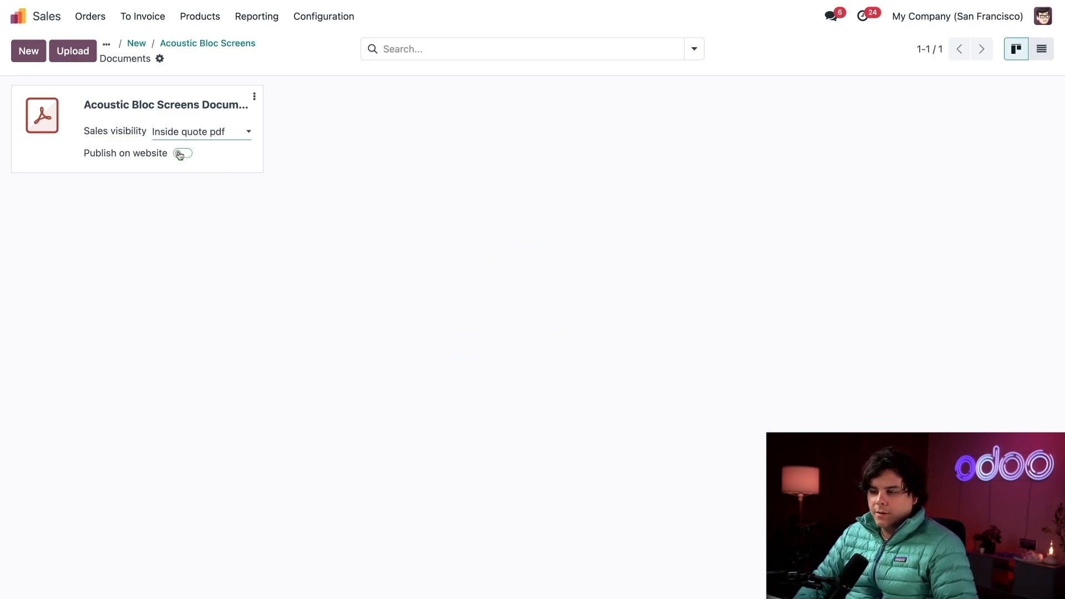
pyautogui.click(182, 153)
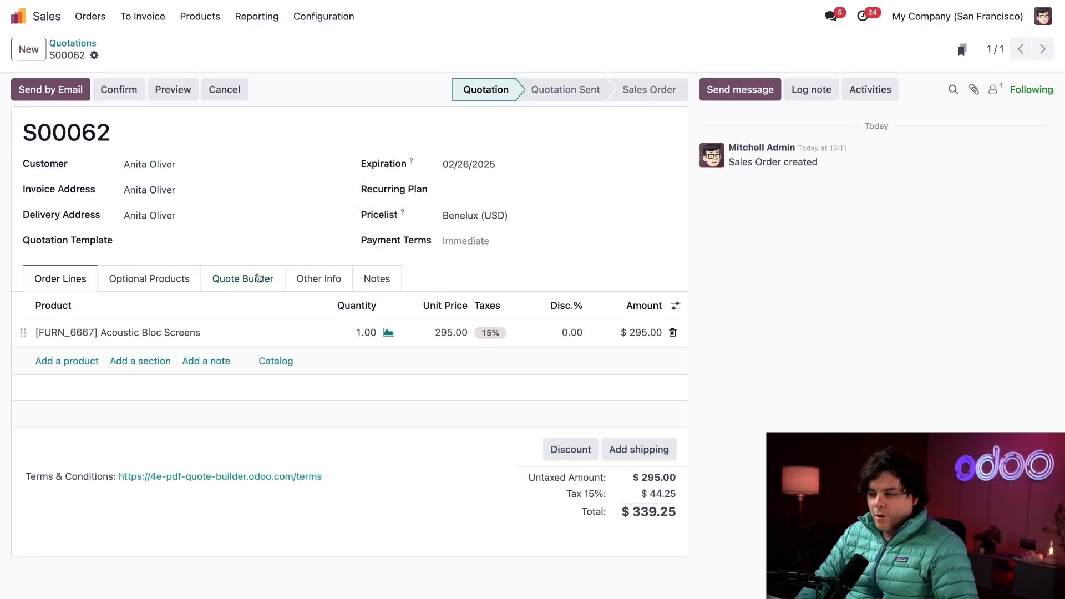
# Step: Add the Acoustic Bloc Screens document in Quote Builder and draft the quotation email
pyautogui.click(243, 278)
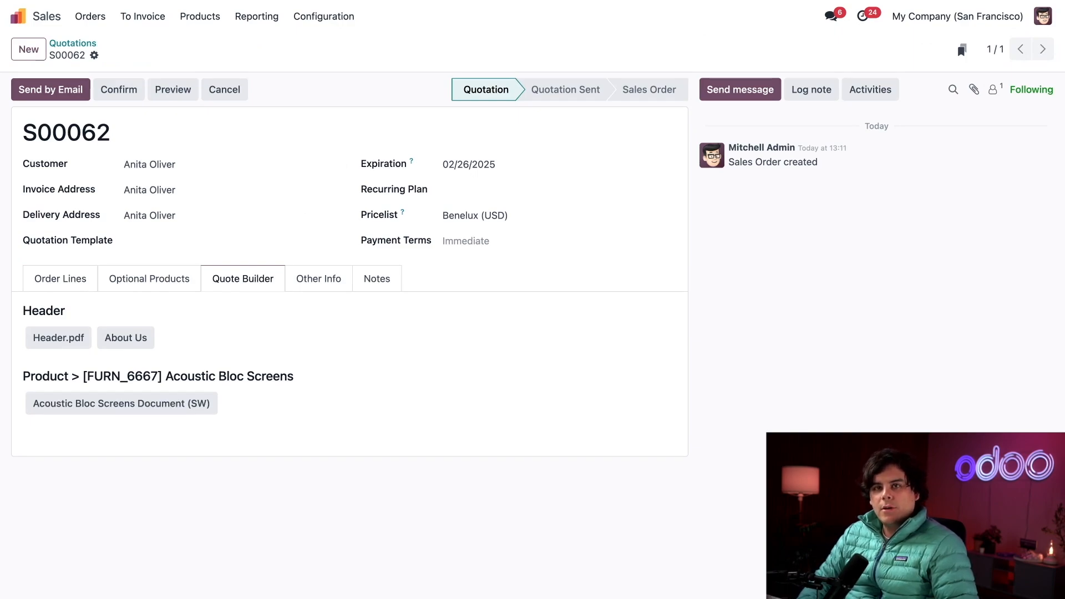
pyautogui.click(58, 338)
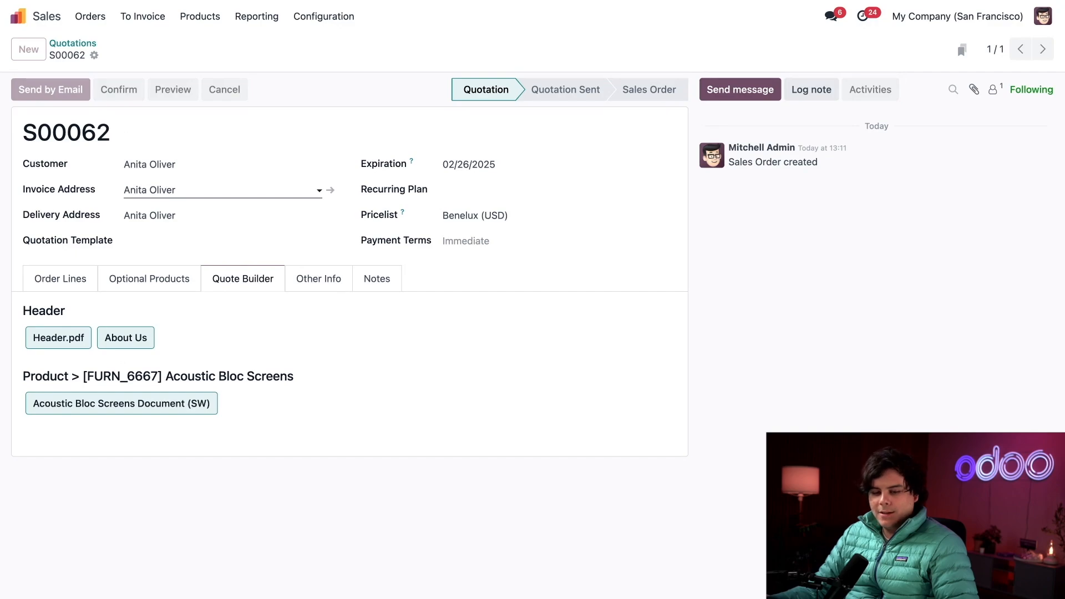
pyautogui.click(50, 89)
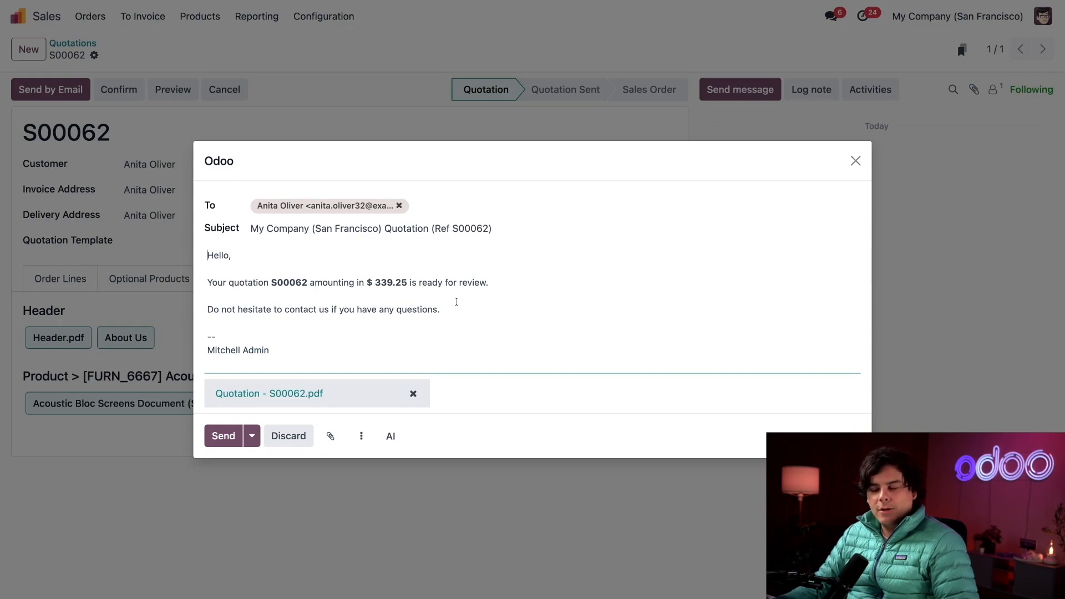
pyautogui.moveTo(417, 342)
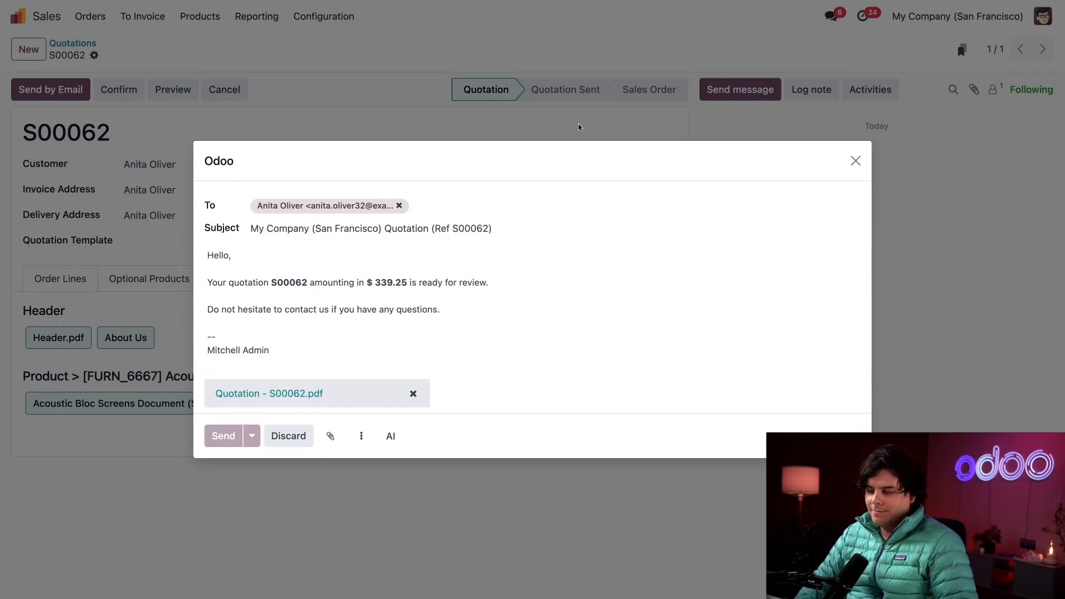
# Step: Send the email to Anita Oliver, preview the sent PDF, then edit the Acoustic Bloc Screens line
pyautogui.click(223, 435)
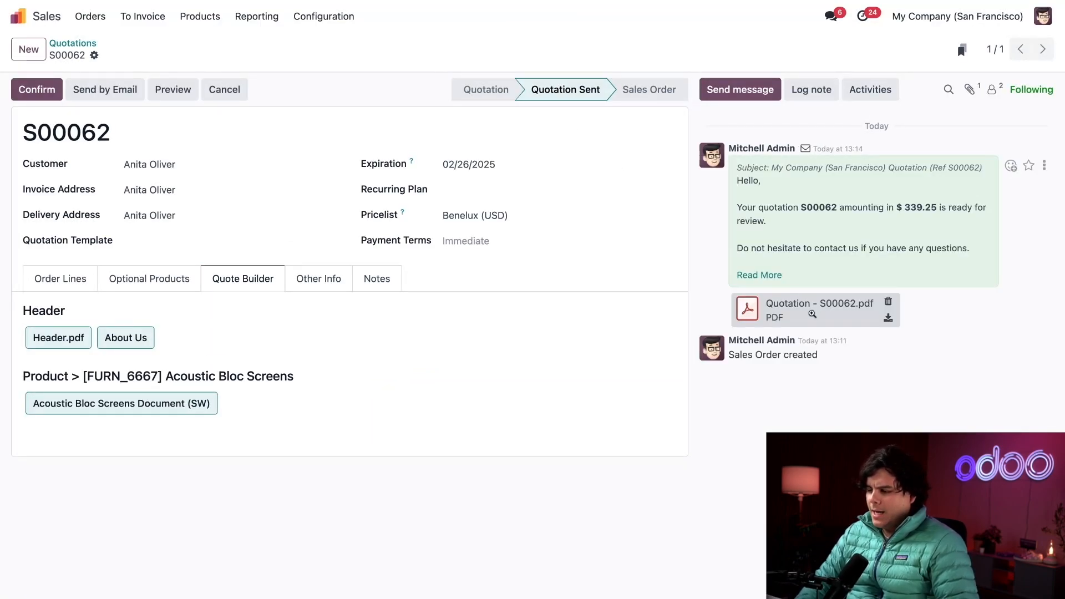
pyautogui.click(812, 315)
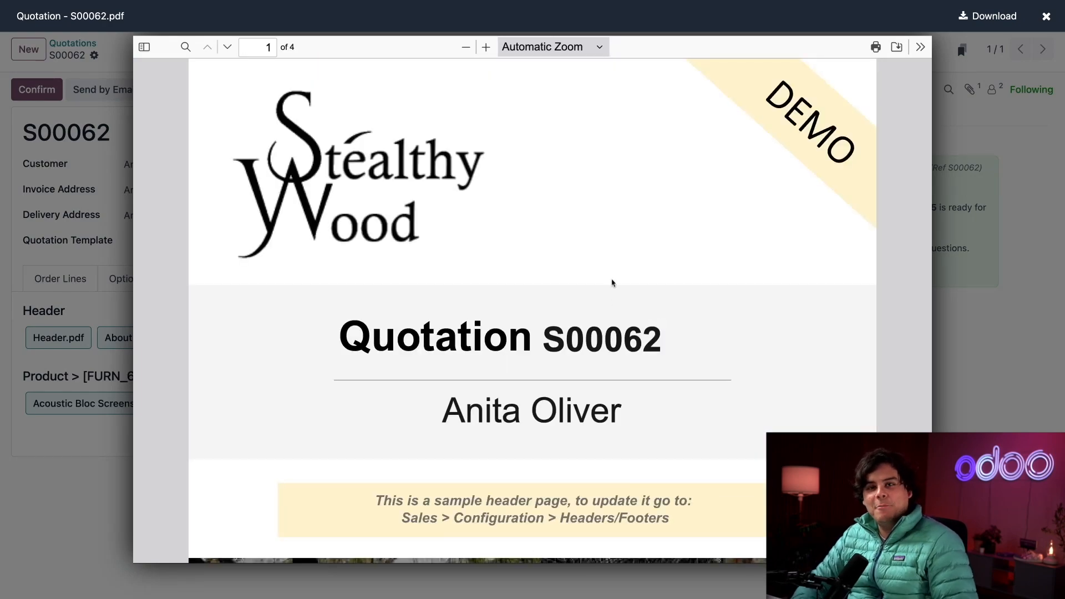
pyautogui.scroll(-3)
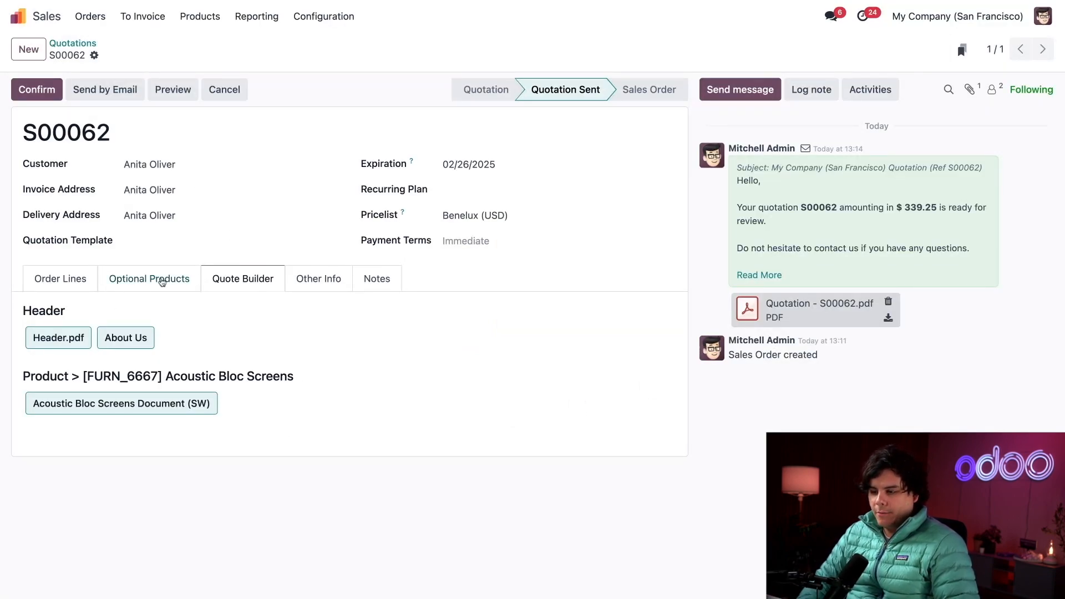
pyautogui.click(60, 278)
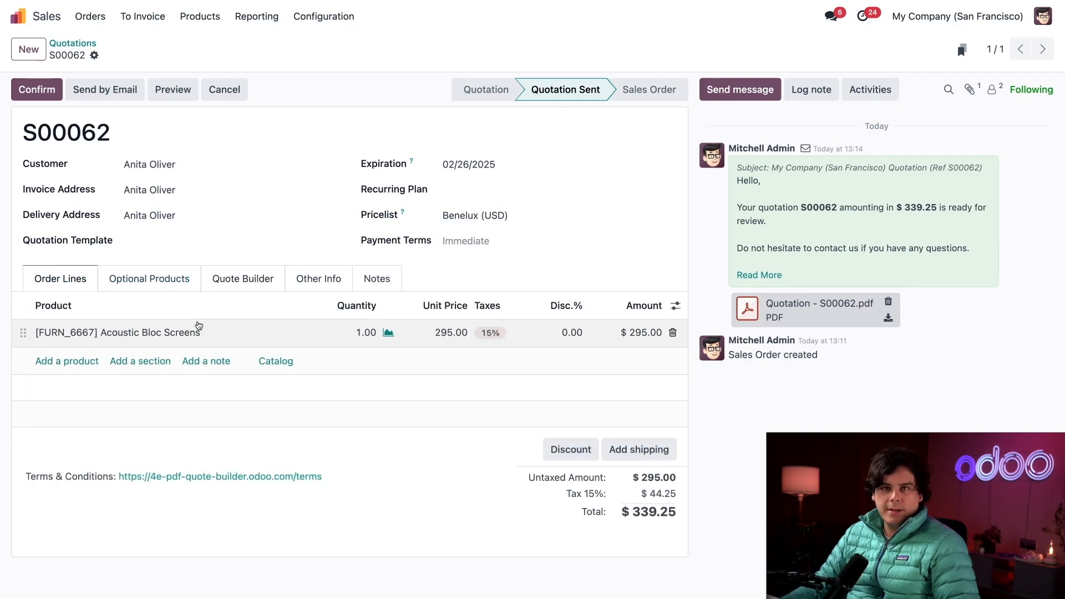
pyautogui.click(117, 332)
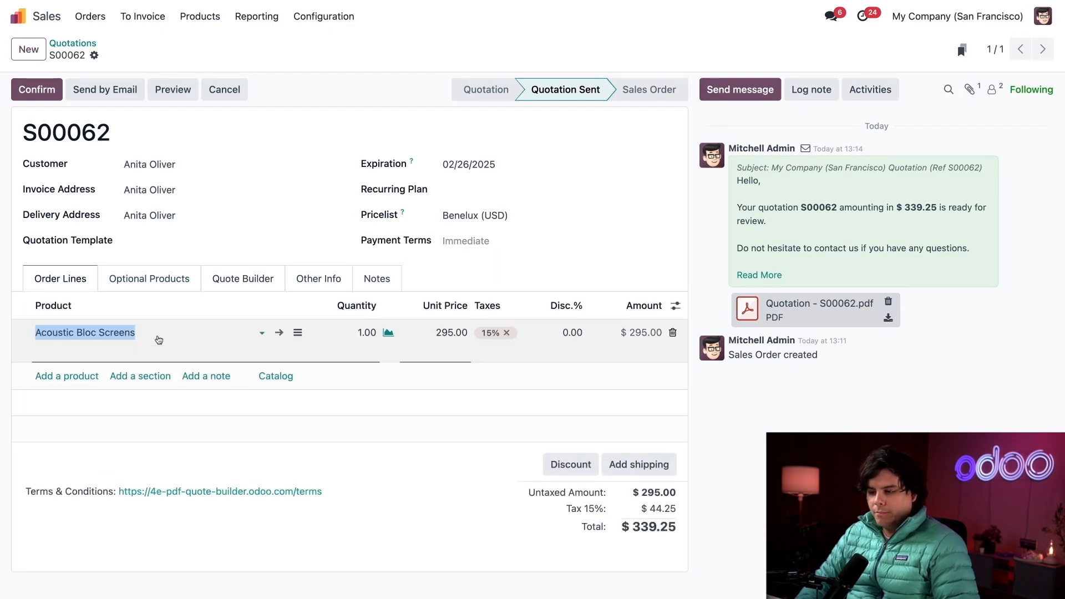